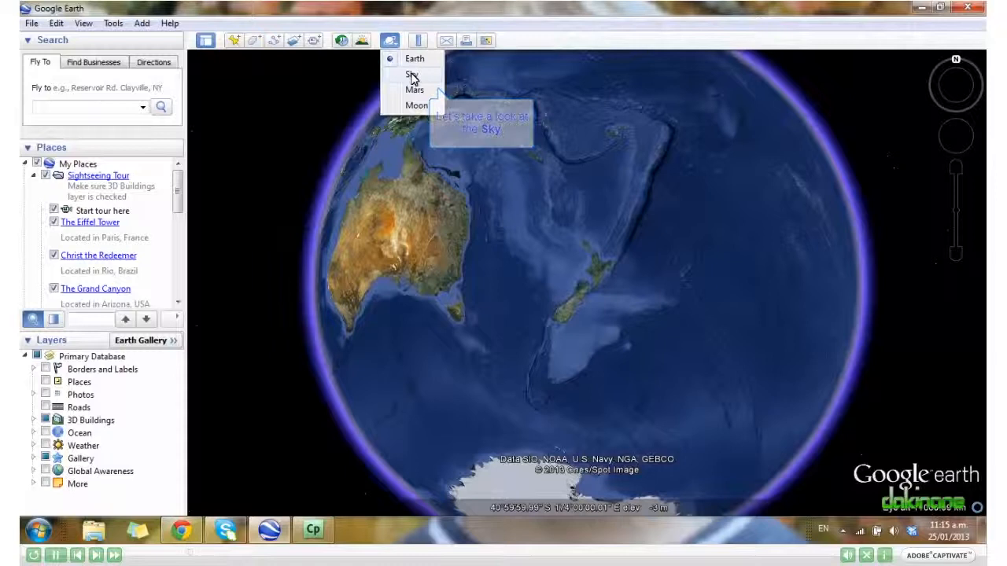
Switch Google Earth from the Earth globe to Sky view showing the Pinwheel Galaxy
click(412, 74)
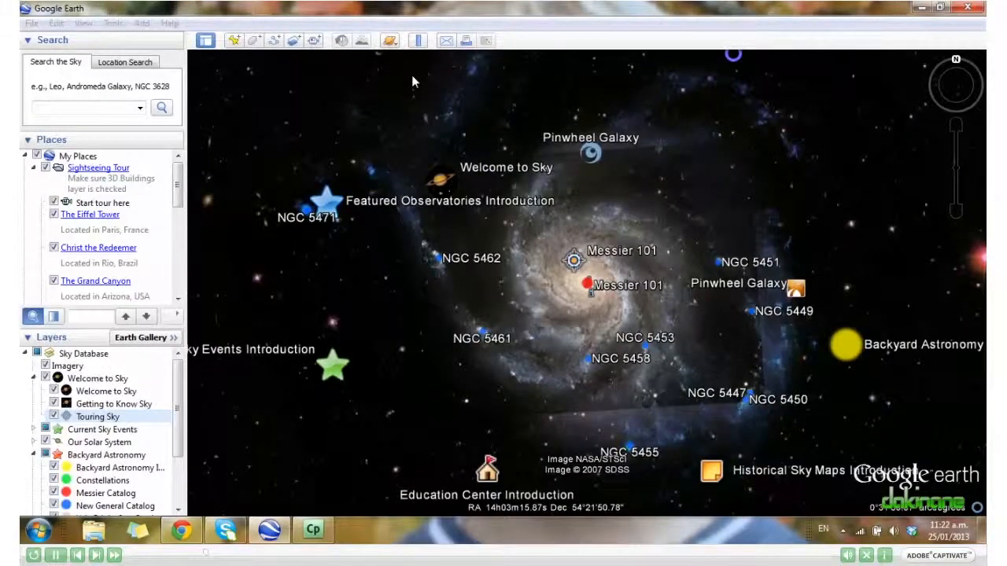
click(585, 281)
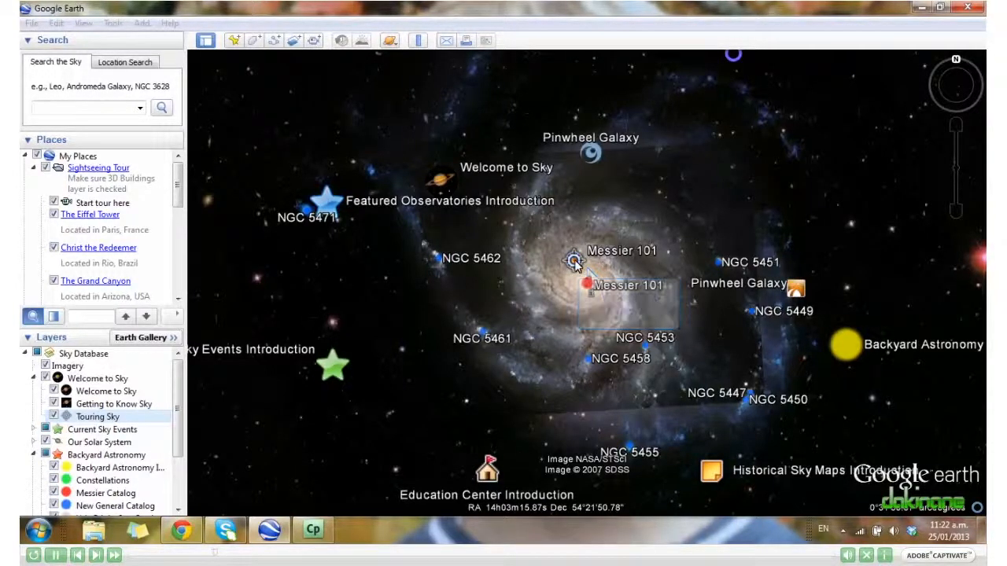
click(576, 261)
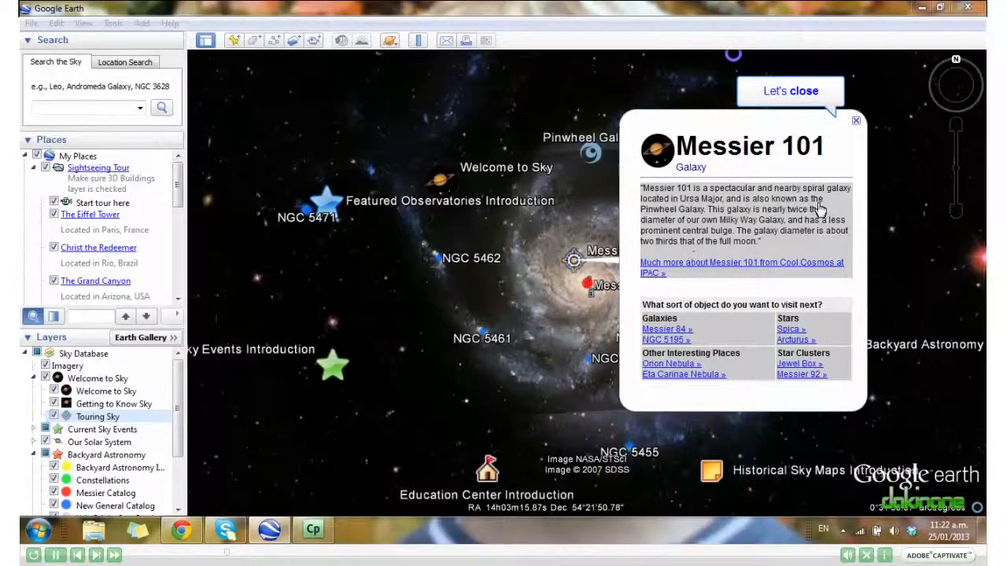
click(856, 119)
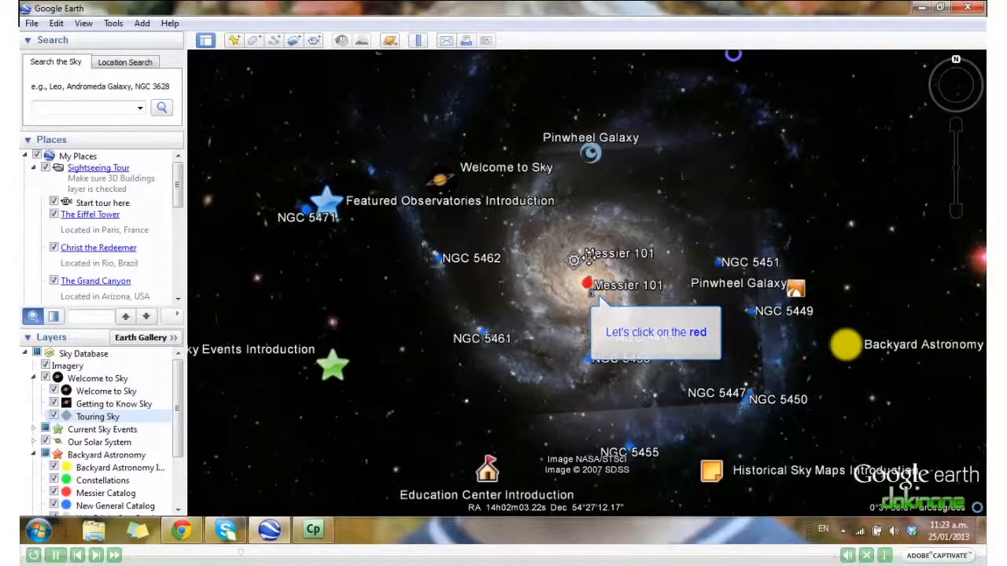
click(587, 283)
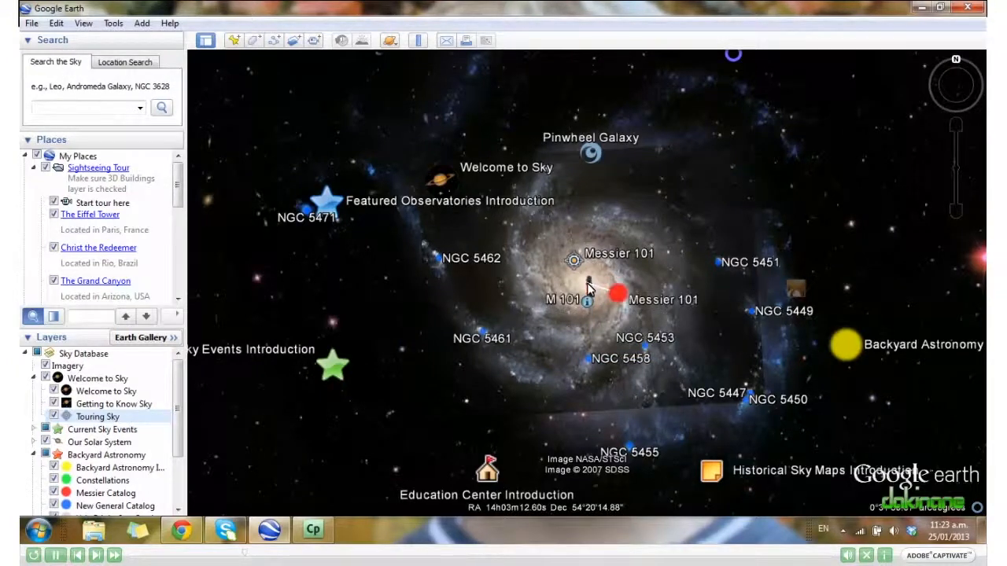
mouse_move(588, 302)
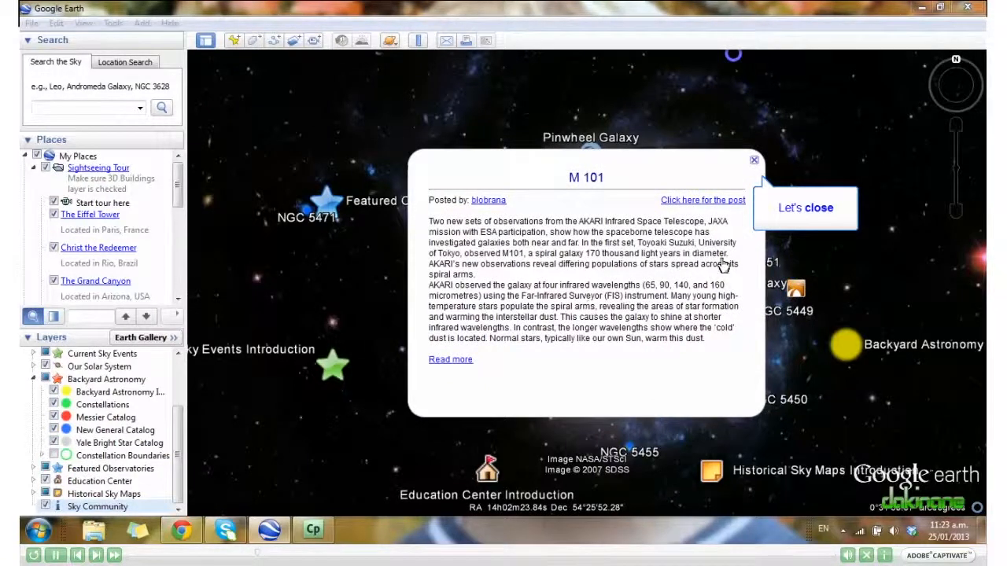
click(752, 160)
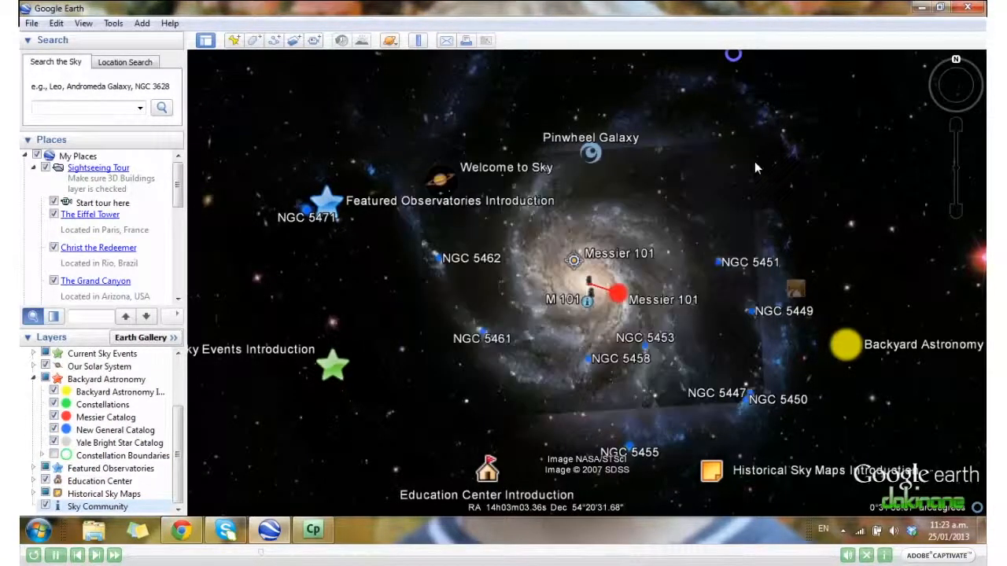
click(616, 296)
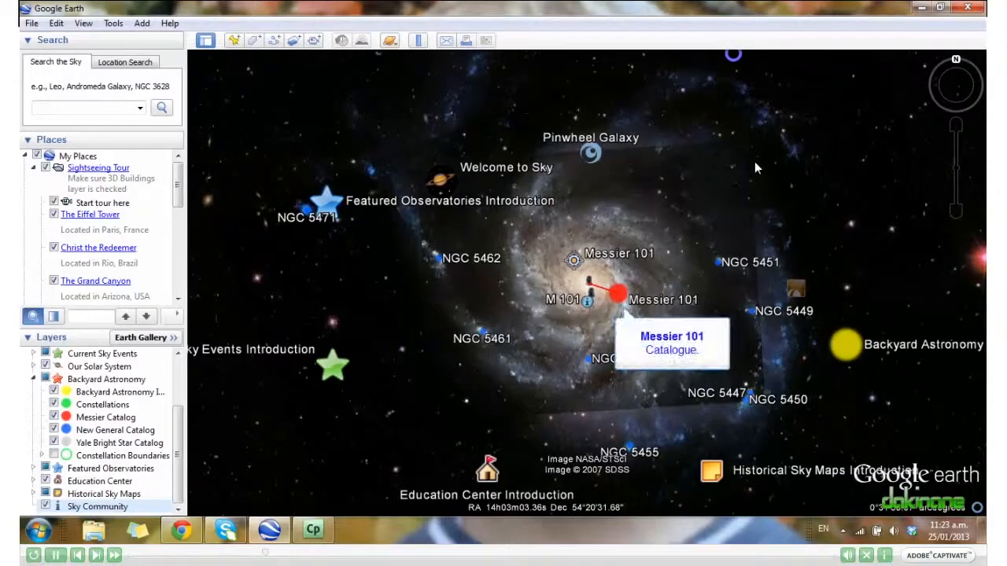
mouse_move(638, 218)
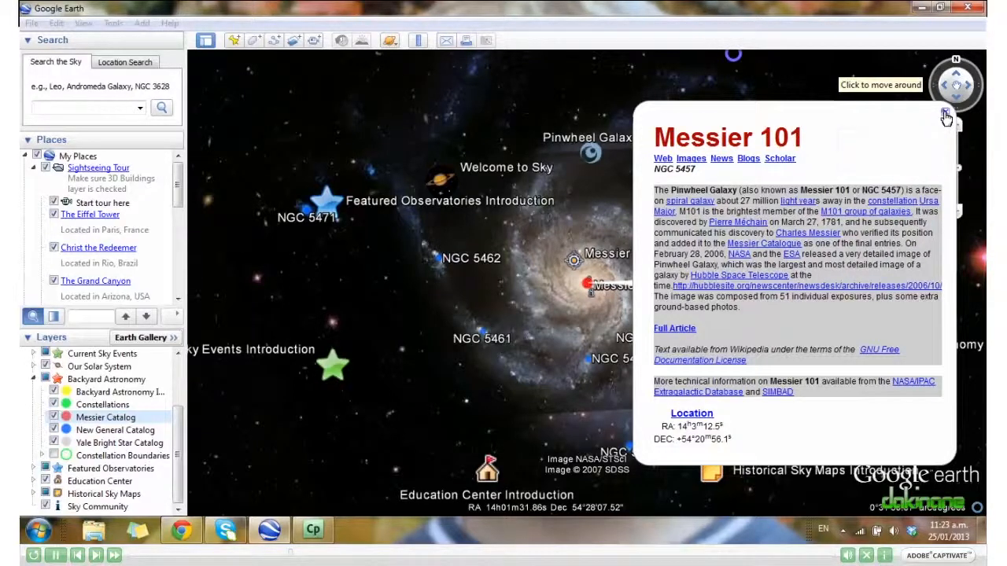
click(947, 113)
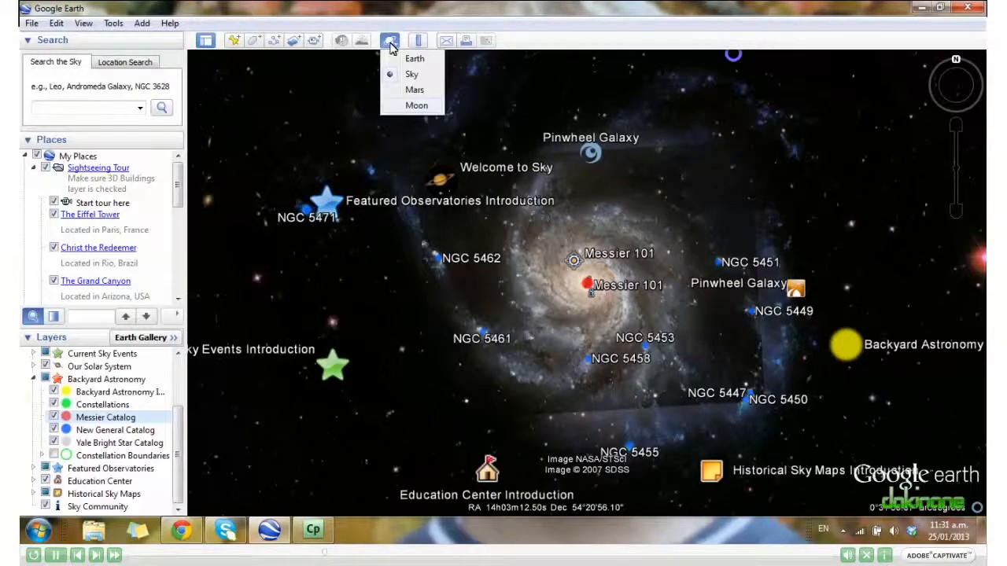
mouse_move(415, 106)
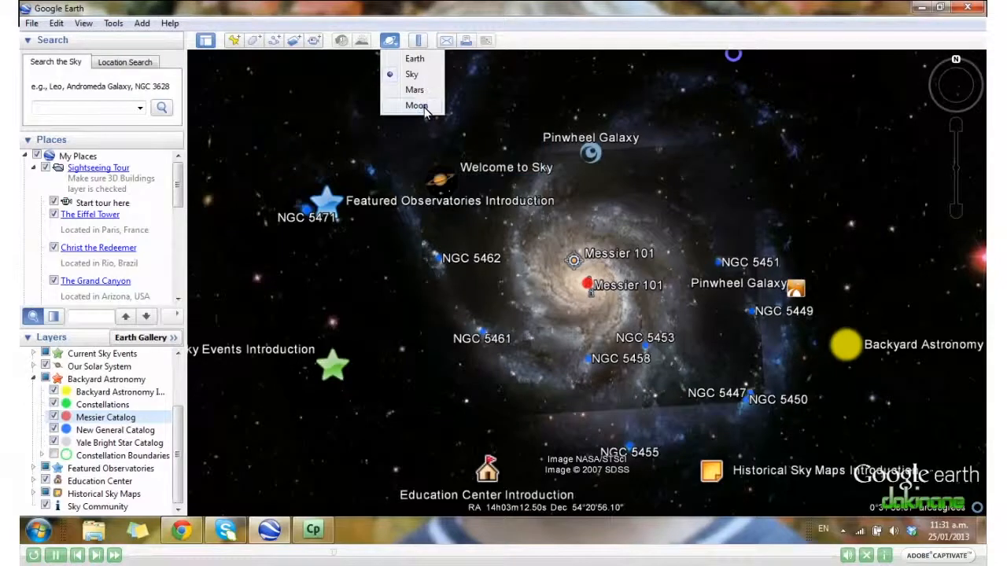
Switch from Sky view to the Moon surface with labelled craters
click(415, 105)
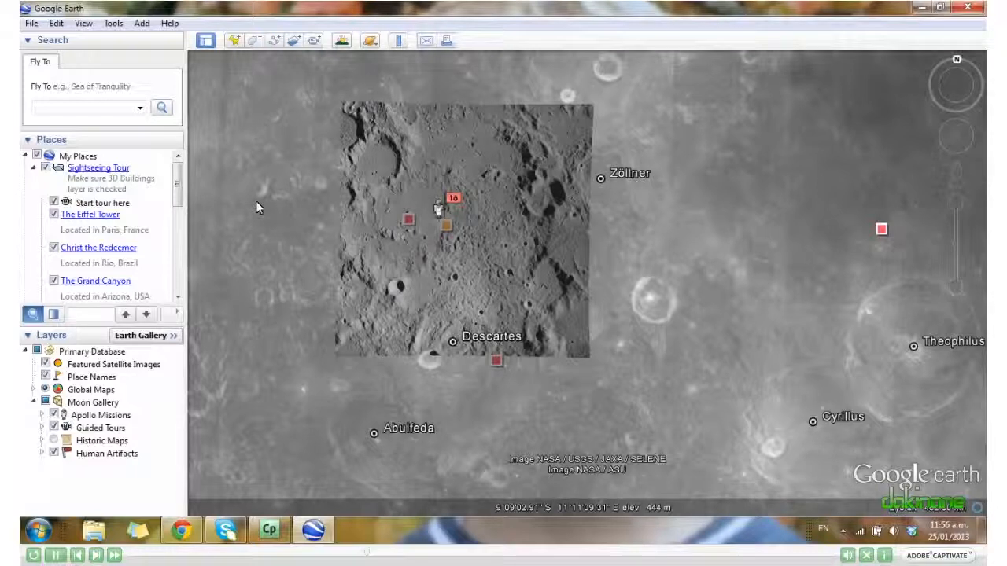
mouse_move(101, 415)
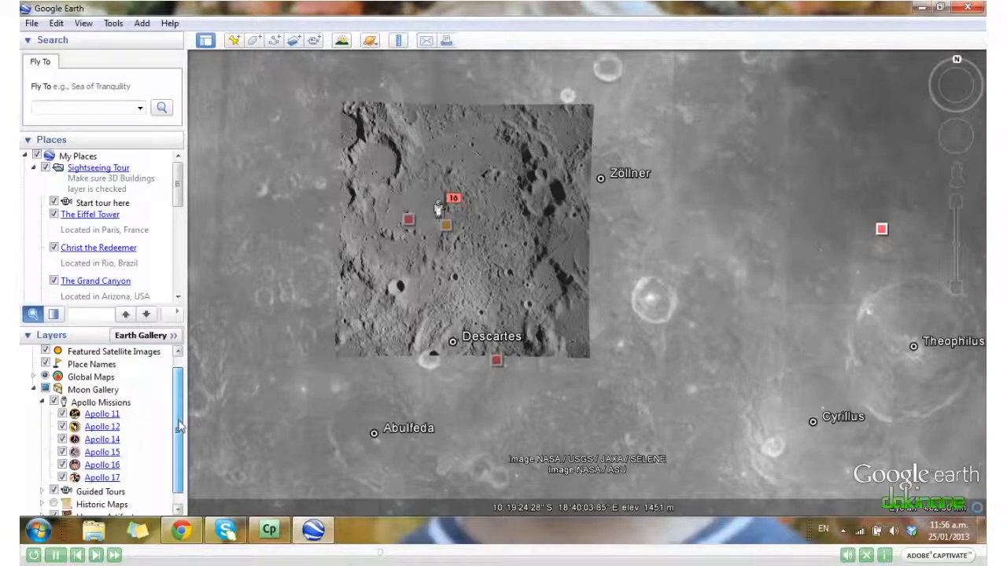
Show the Apollo 11 Landing Site balloon from the Apollo Missions layer
scroll(down, 3)
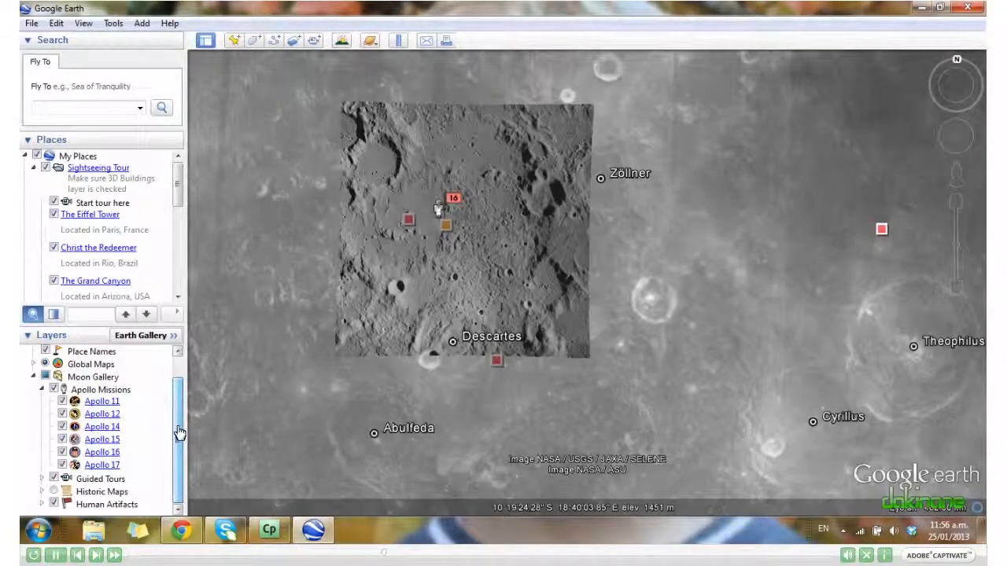
mouse_move(101, 401)
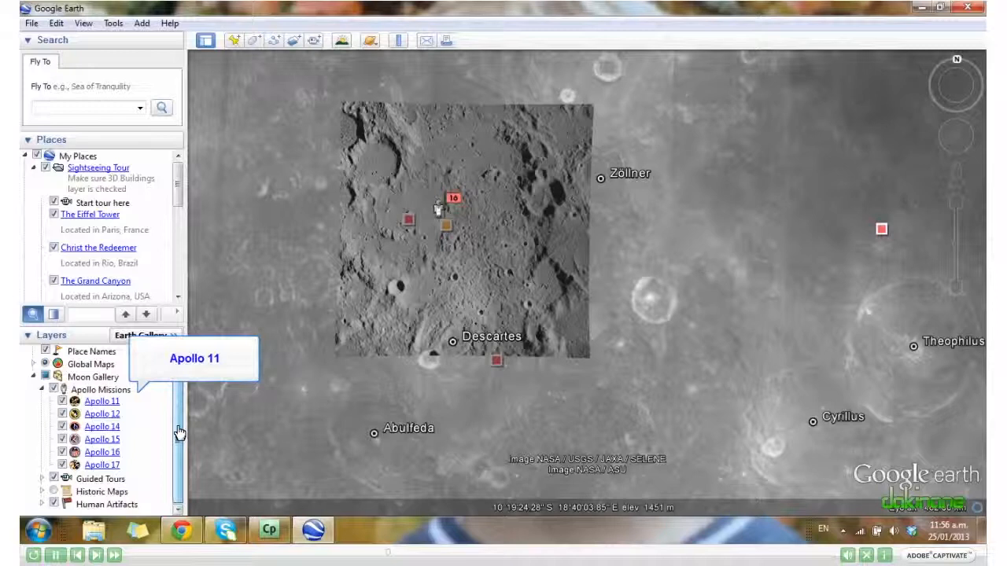
click(101, 401)
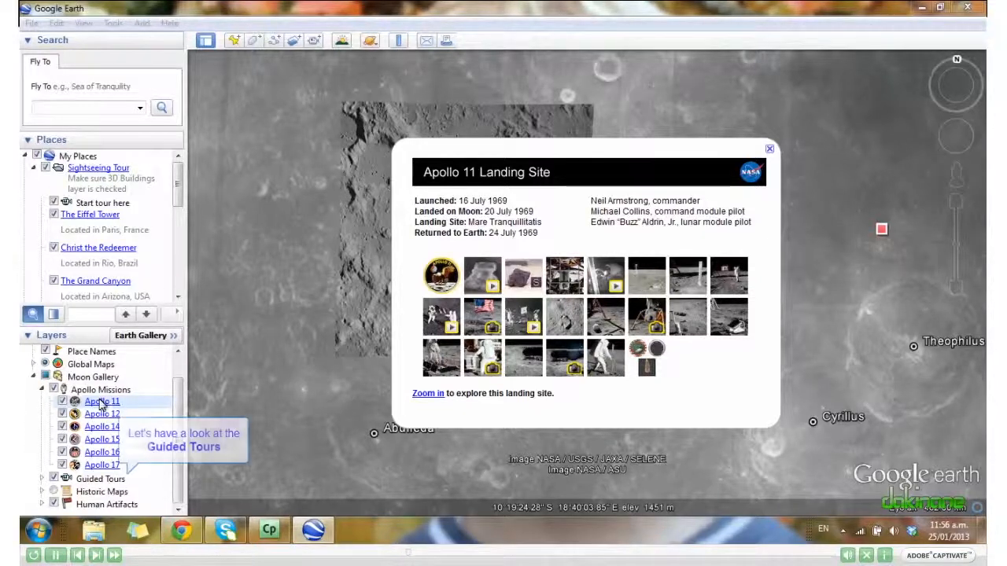
mouse_move(41, 464)
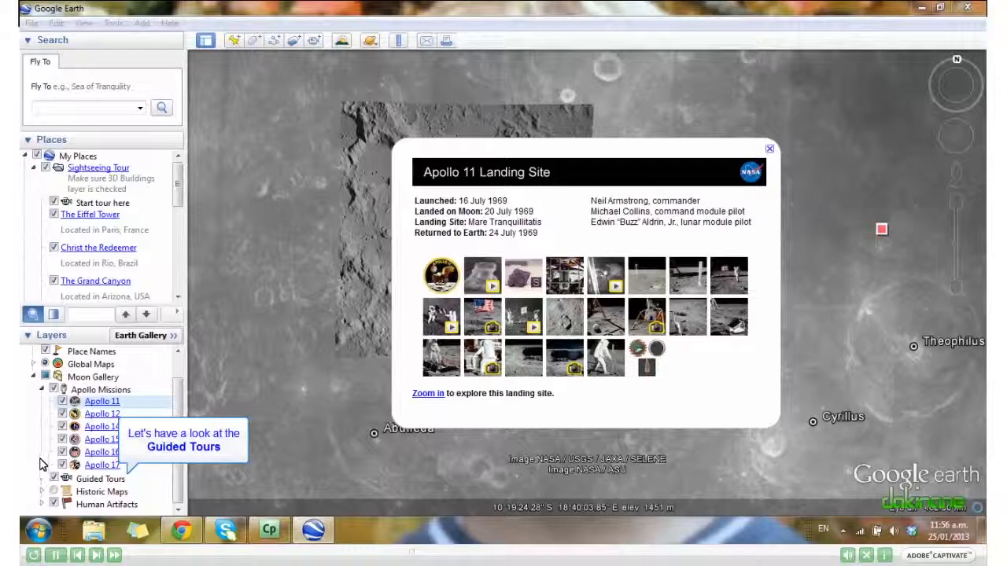
Show the Apollo 11: Buzz Aldrin guided tour balloon from the Guided Tours layer
click(41, 478)
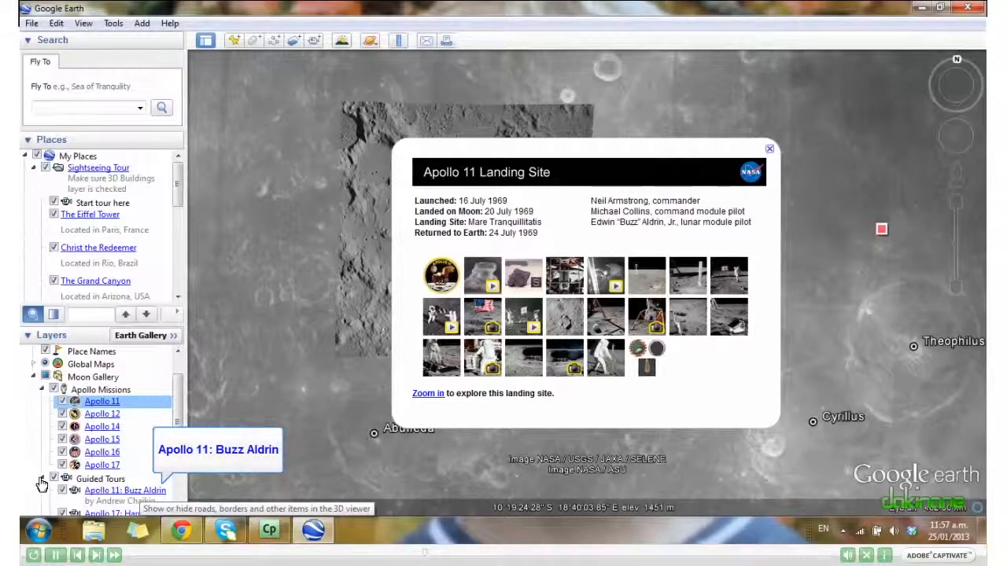
click(125, 491)
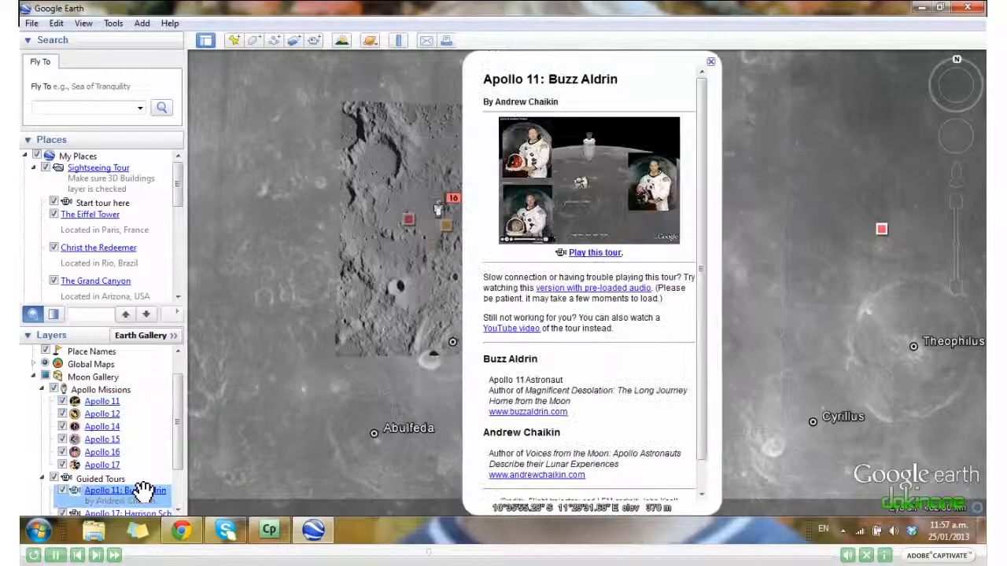